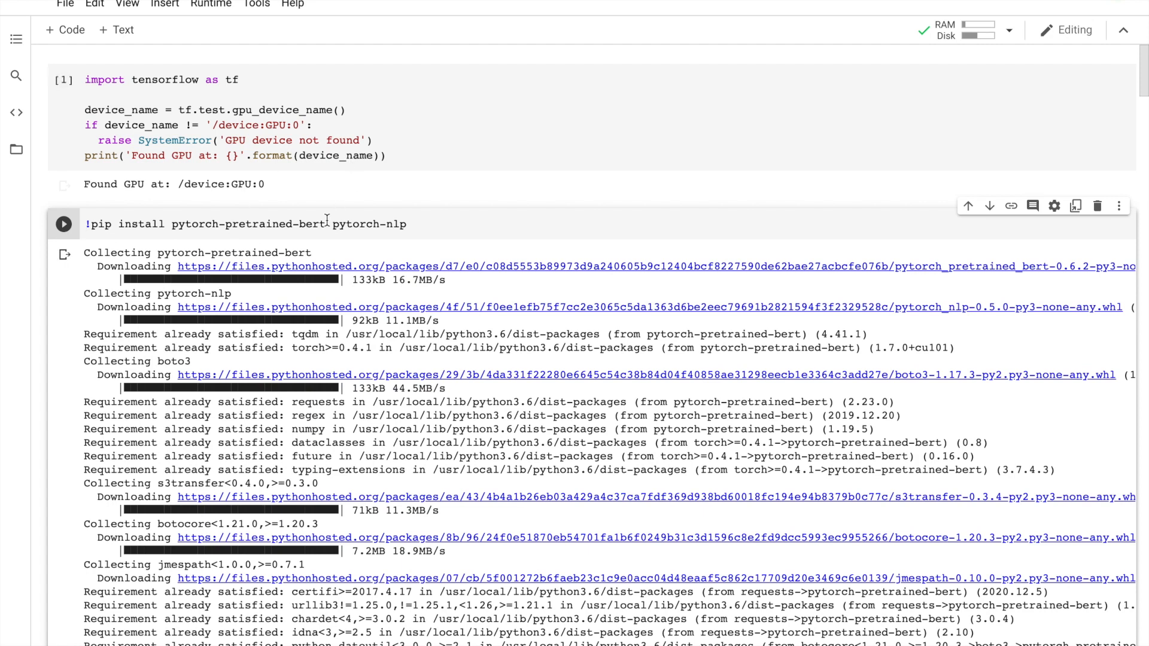
Step: Let the pytorch-pretrained-bert and pytorch-nlp install finish and reach the failed imports cell
double_click(310, 224)
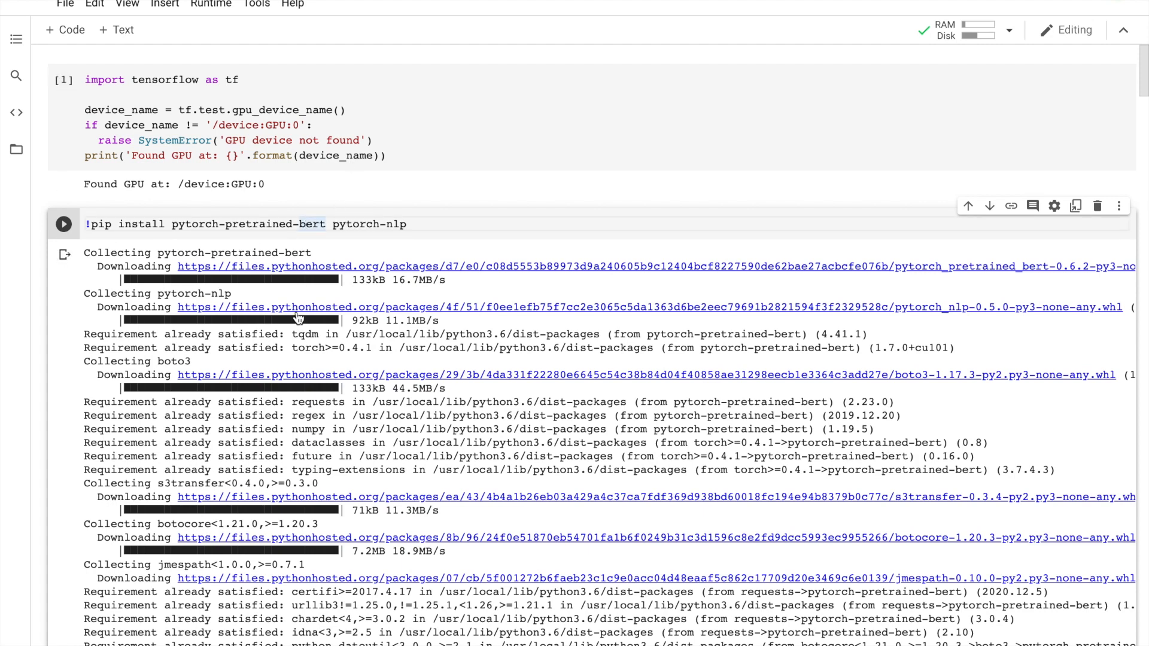
mouse_move(294, 234)
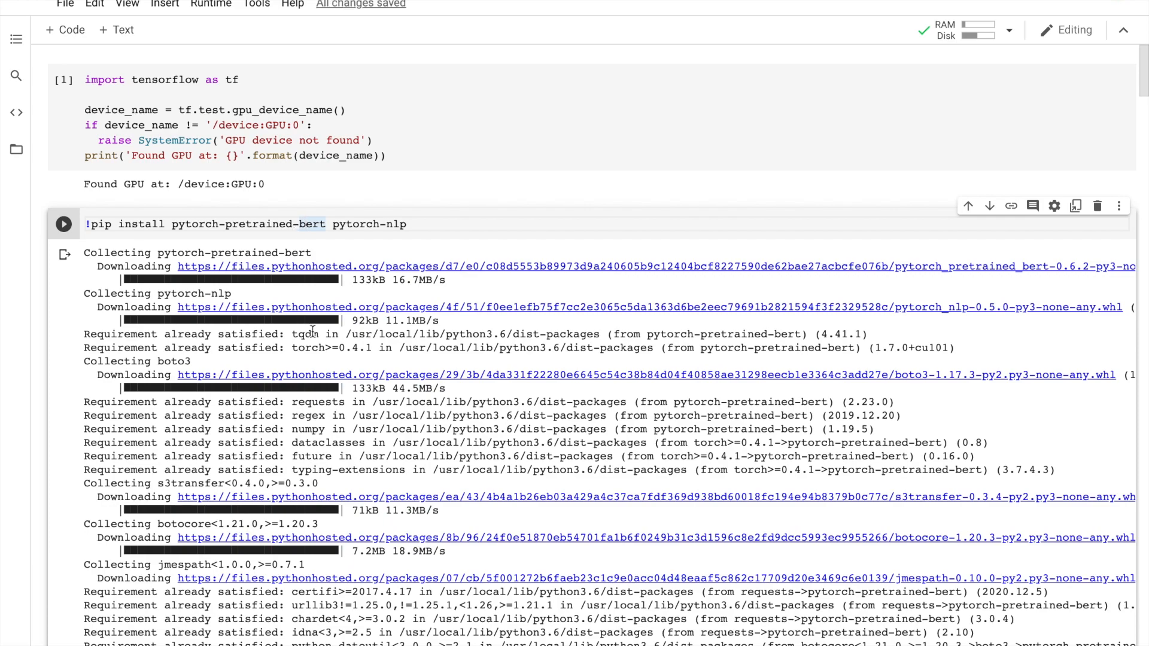
scroll("down", 3)
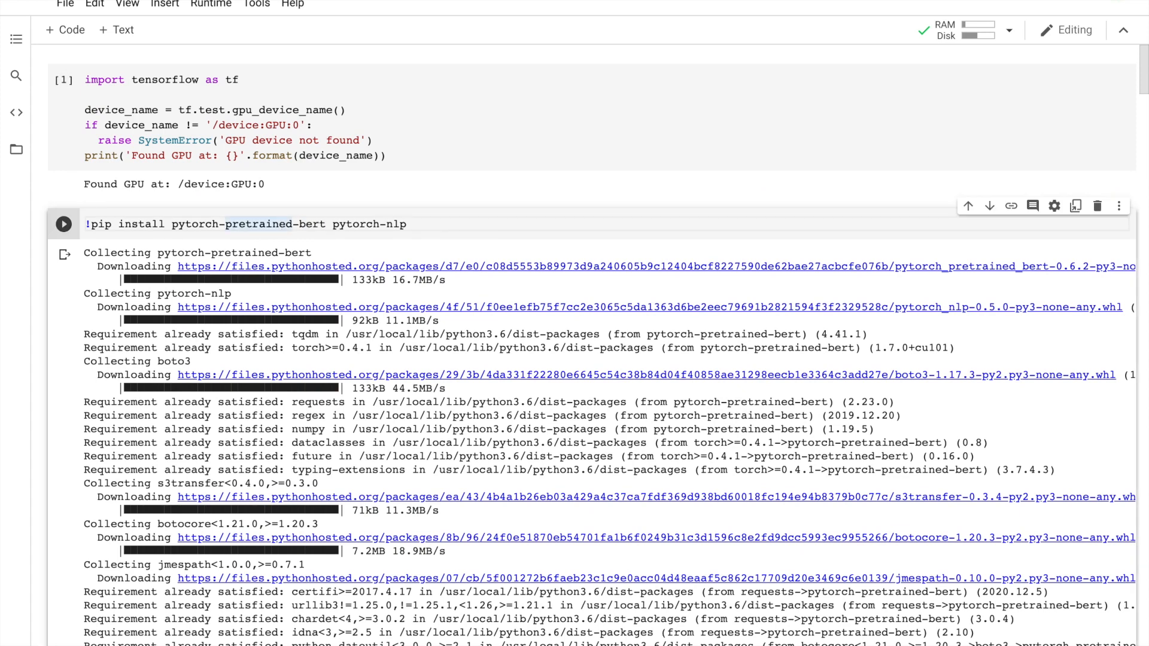
scroll("down", 3)
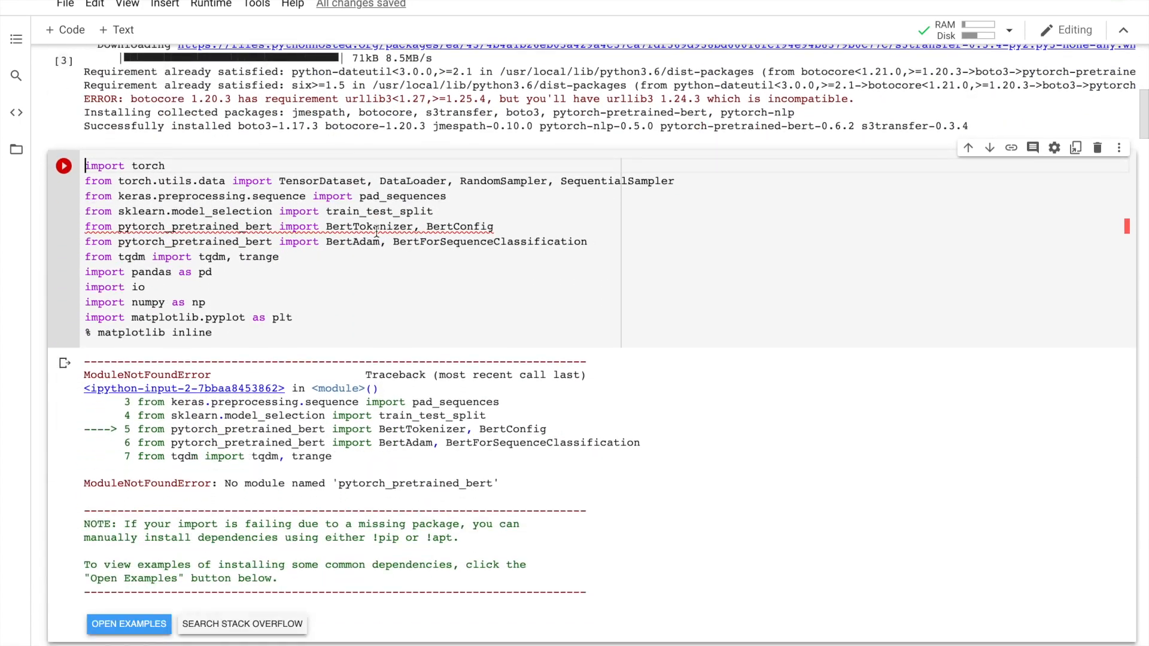
Step: Run the imports cleanly and reach the torch.device GPU check and files.upload() cells
left_click(63, 165)
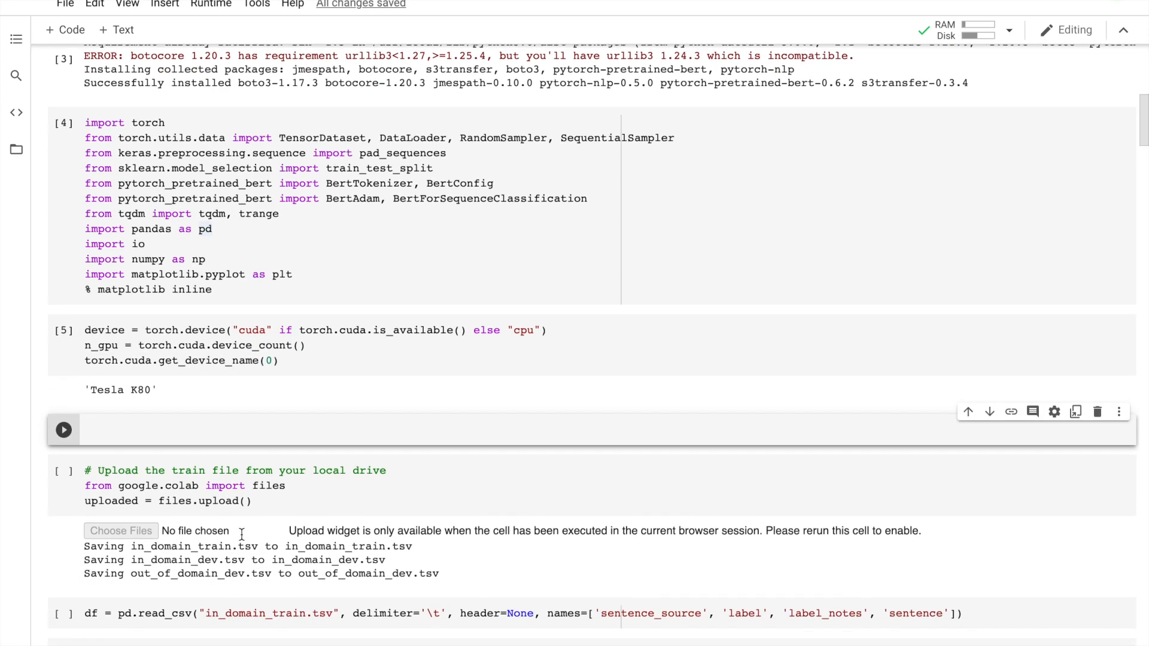
scroll("down", 3)
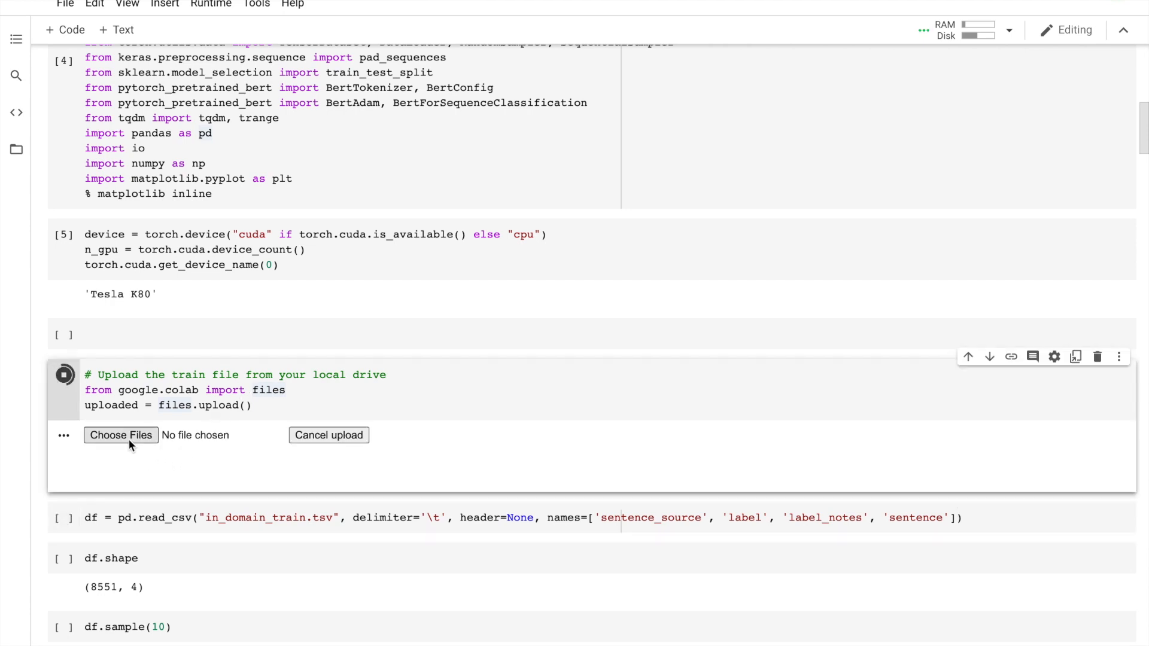
Step: Upload the three CoLA .tsv files through the Choose Files picker
left_click(121, 435)
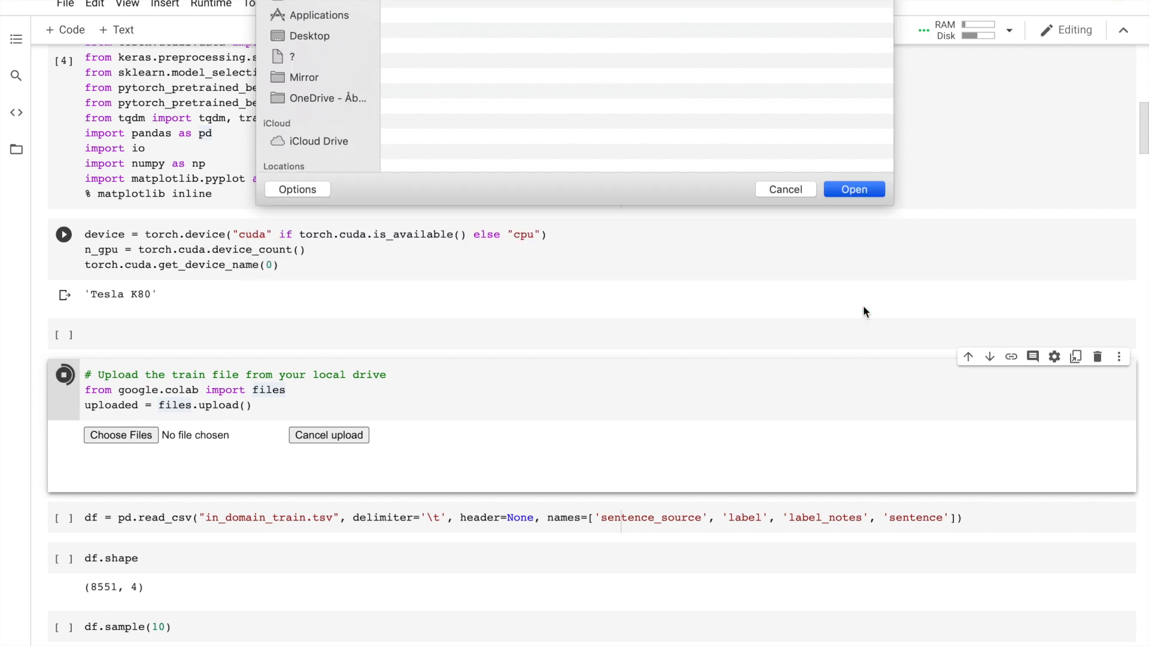
left_click(854, 189)
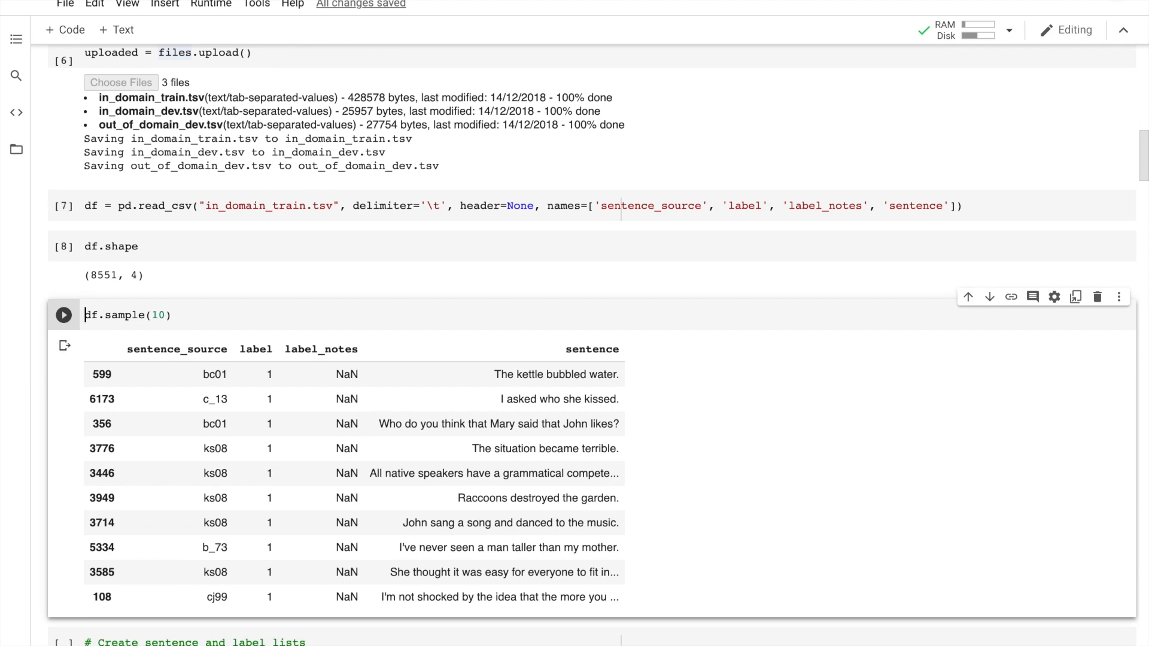
Step: Re-run df.sample(10) for a fresh sample and reach the sentence and label list cell
left_click(63, 315)
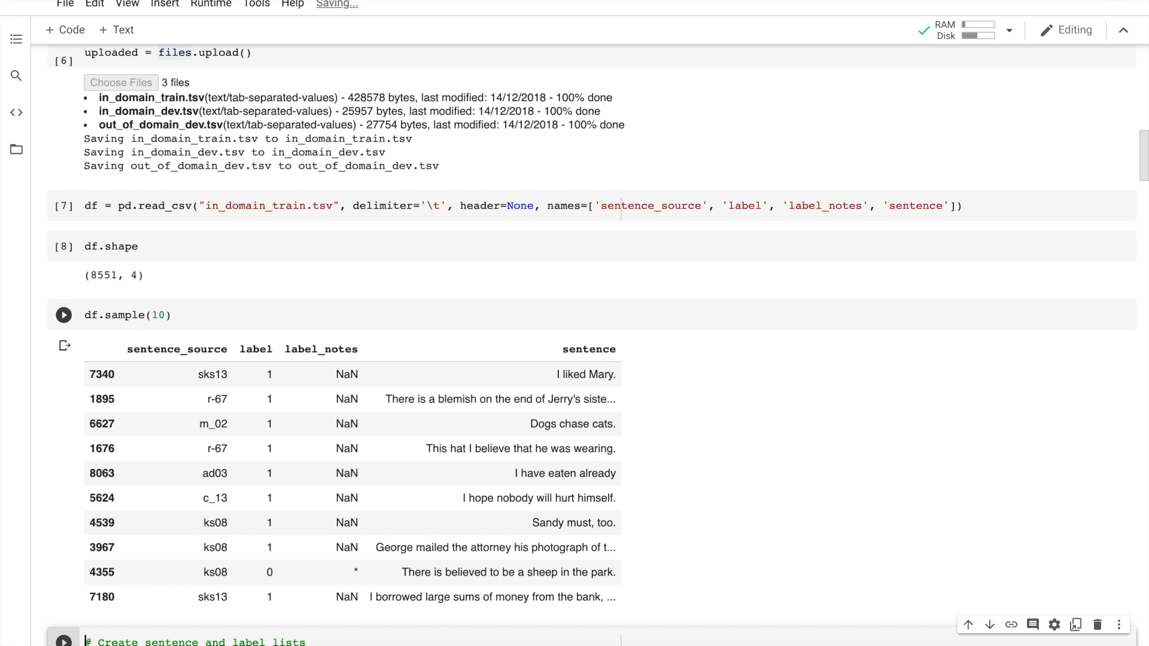
scroll("down", 3)
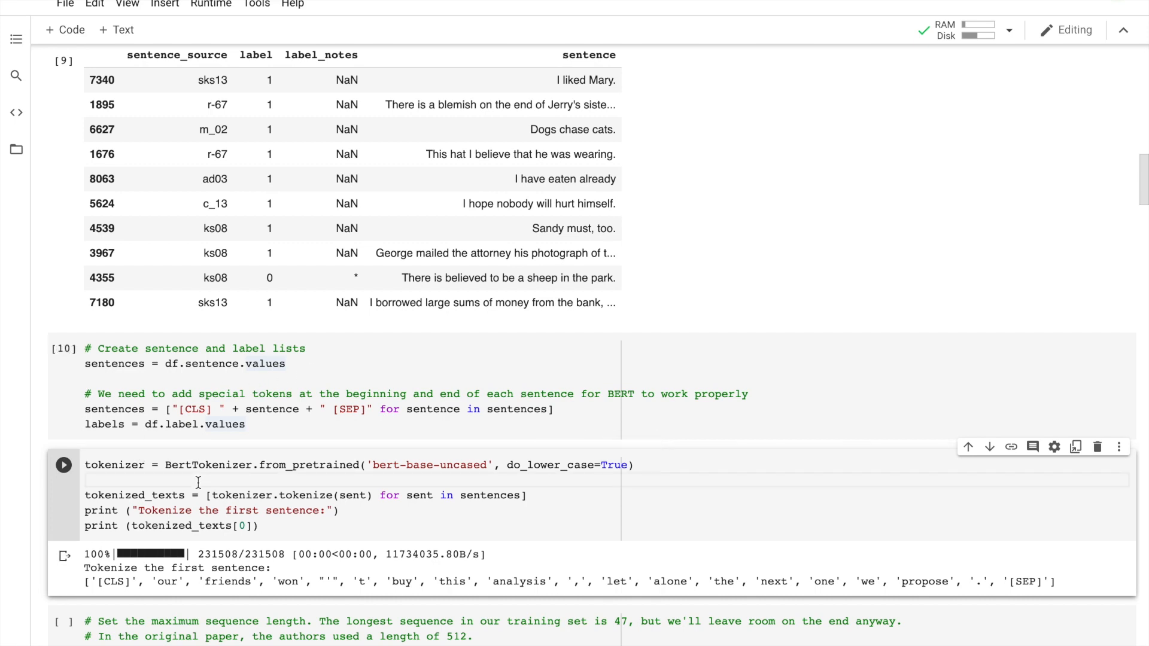
Step: Tokenize all sentences with the uncased BERT tokenizer and move to the MAX_LEN=128 cell
left_click(63, 465)
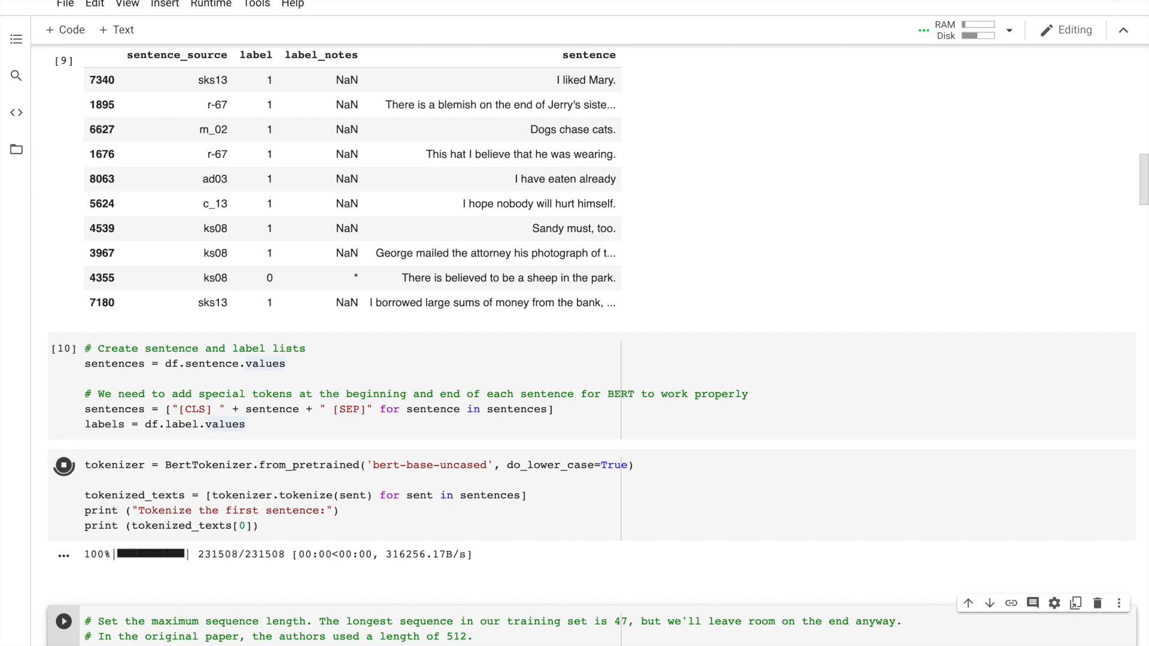
left_click(64, 465)
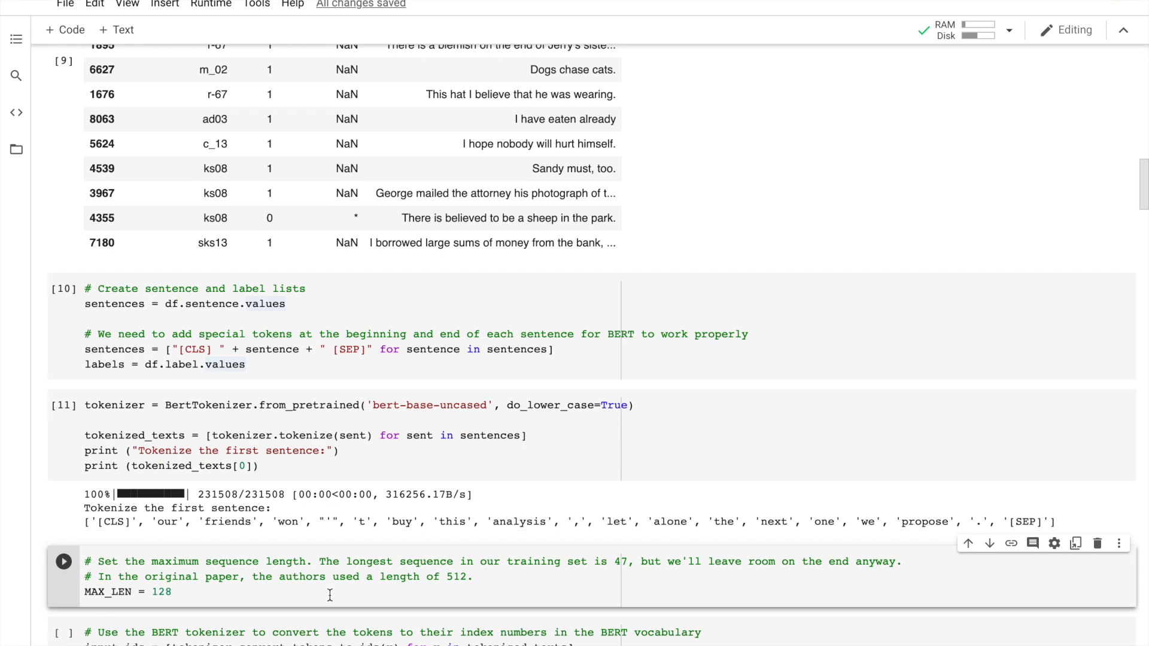
Step: Pad token id sequences to MAX_LEN and build the attention masks
scroll("down", 3)
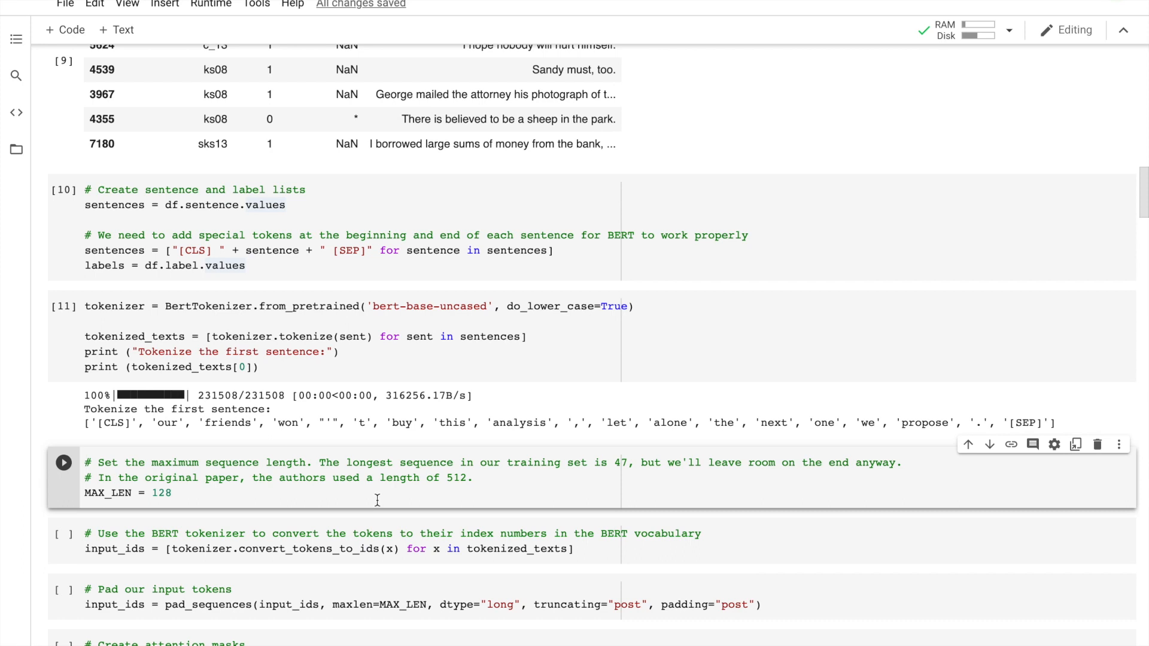
double_click(162, 492)
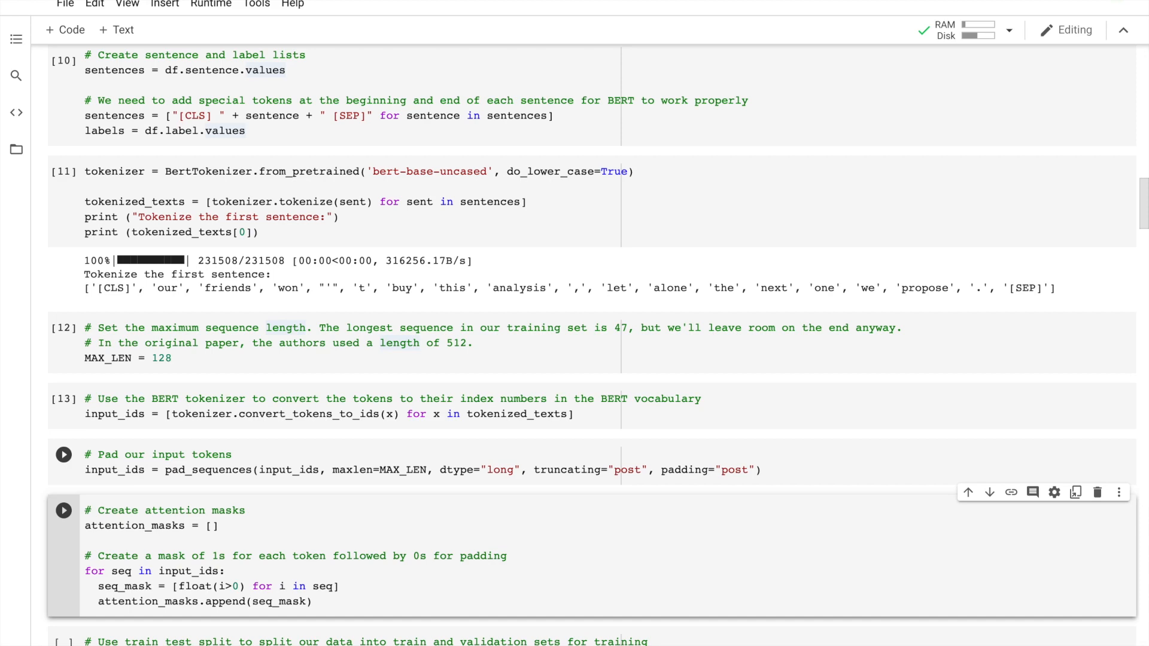
left_click(64, 510)
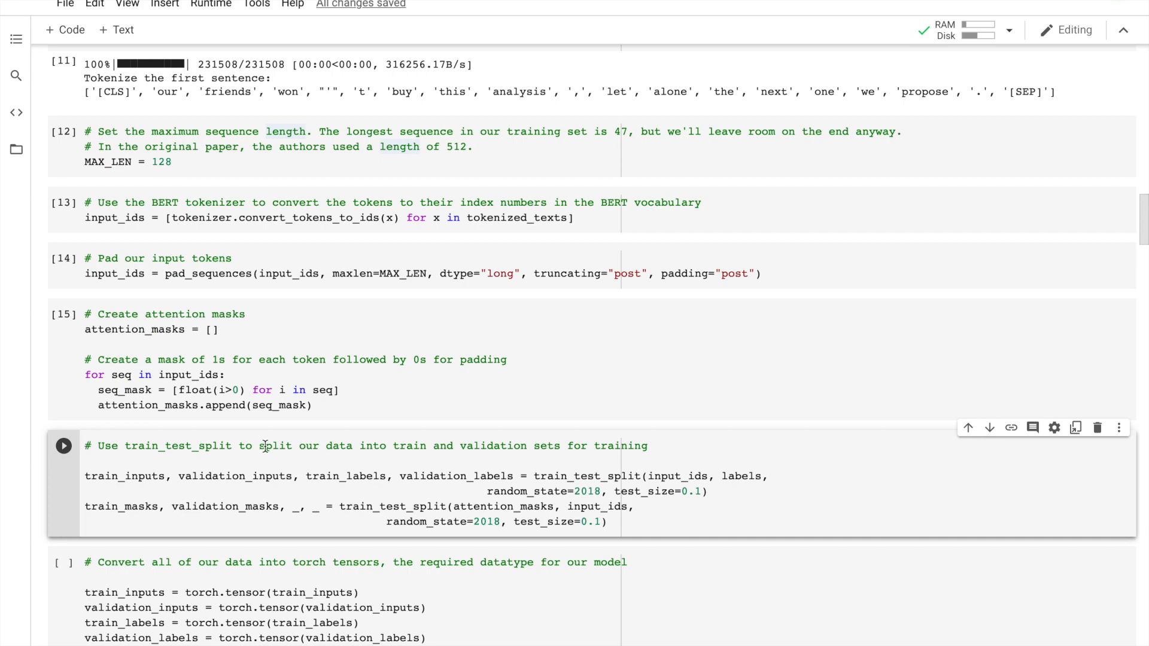
Step: Run the train/validation split and torch tensor conversion, reaching the DataLoader cell
scroll("down", 3)
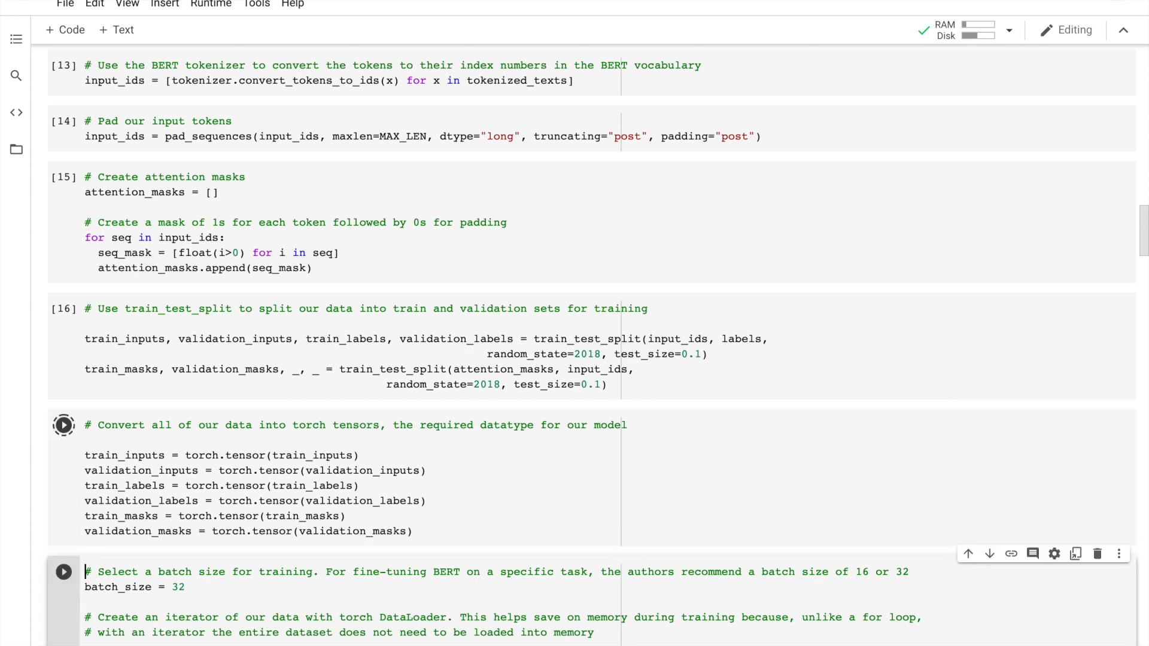
scroll("down", 3)
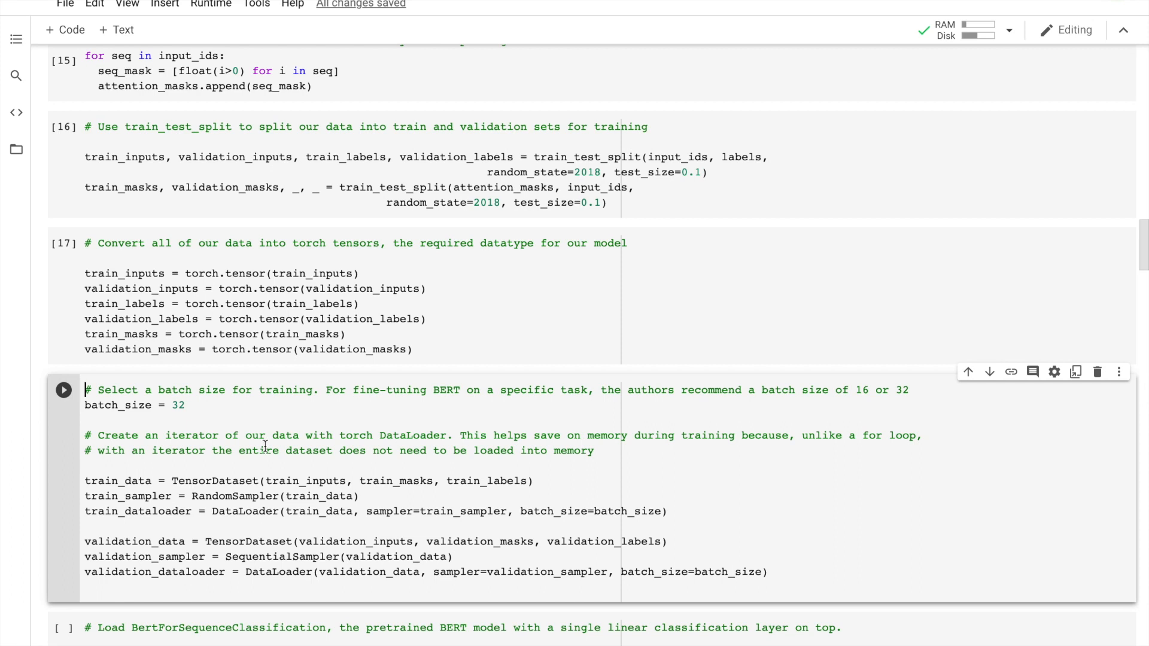
mouse_move(406, 483)
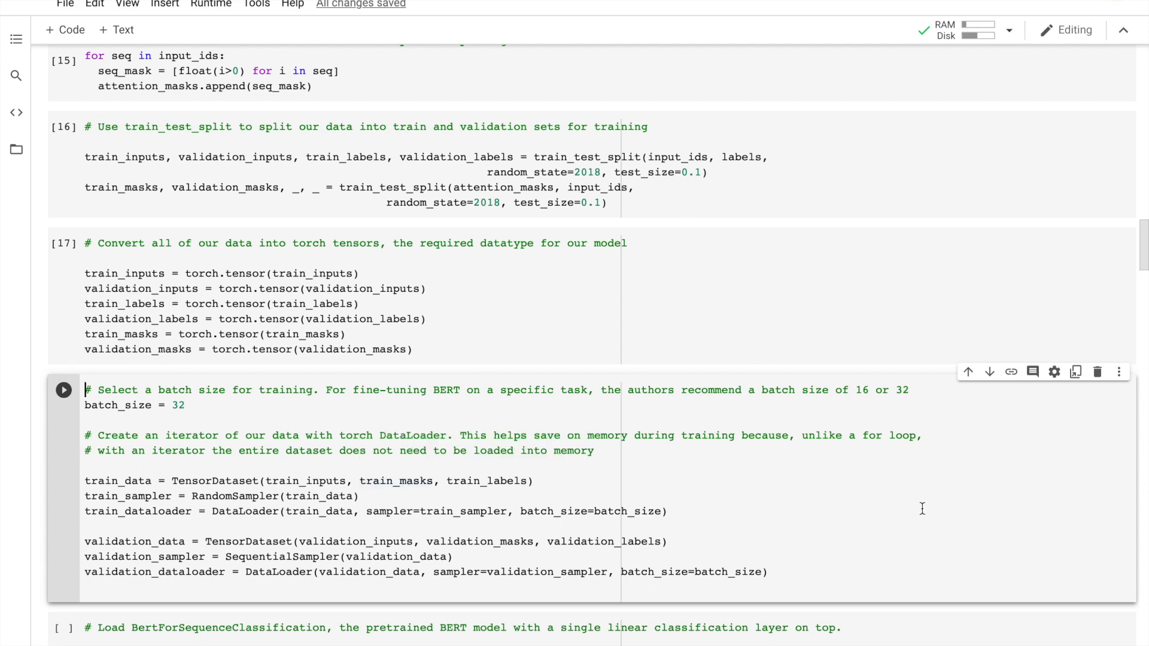
mouse_move(863, 510)
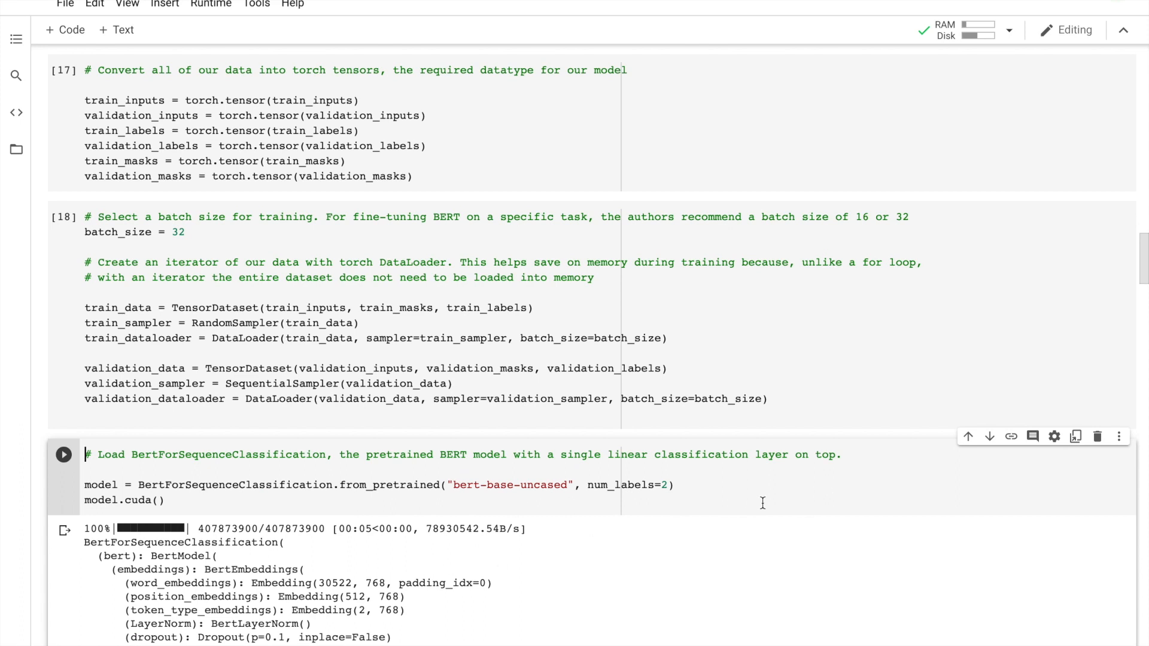
mouse_move(518, 519)
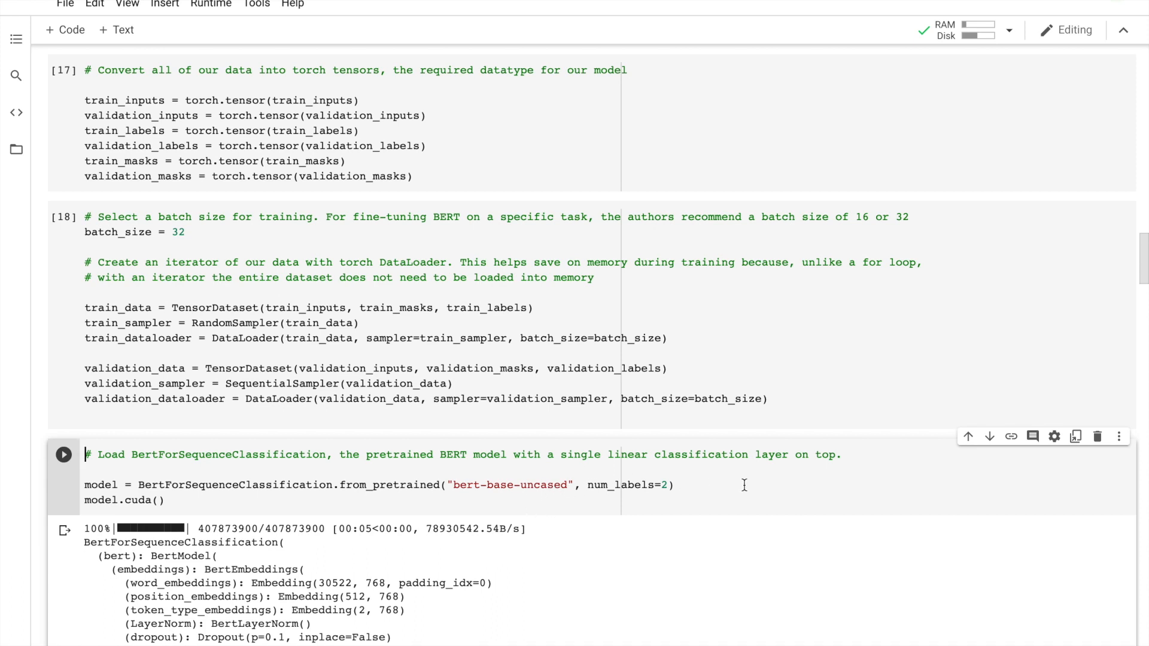
Step: Load bert-base-uncased BertForSequenceClassification with two labels and print its architecture
left_click(745, 485)
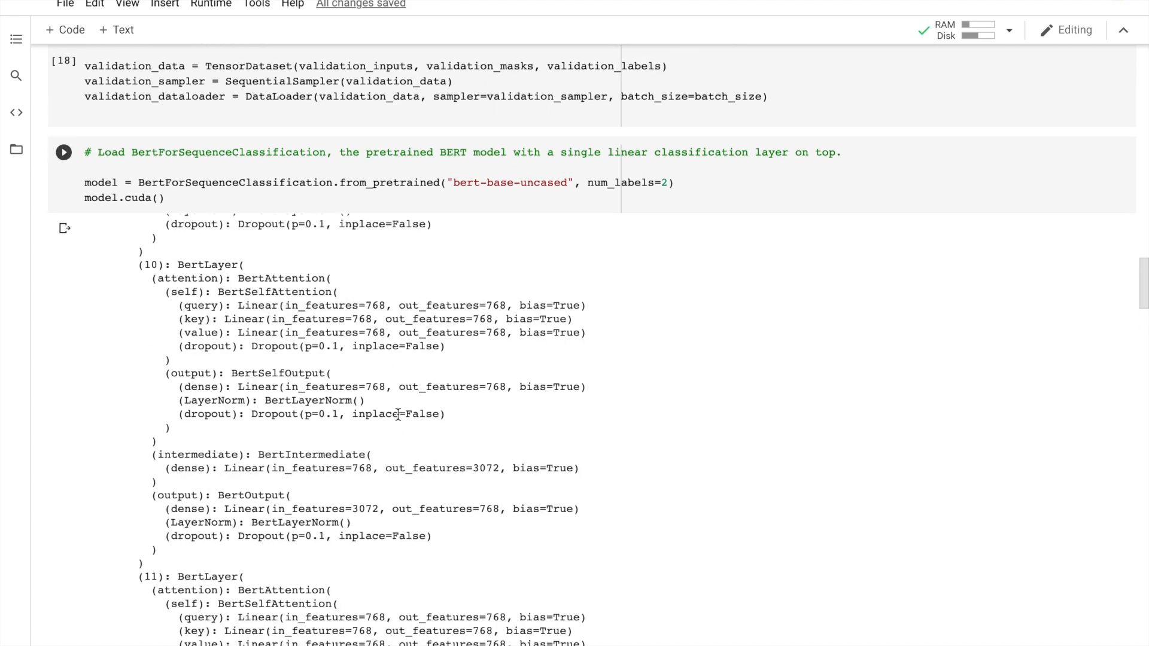
scroll("down", 3)
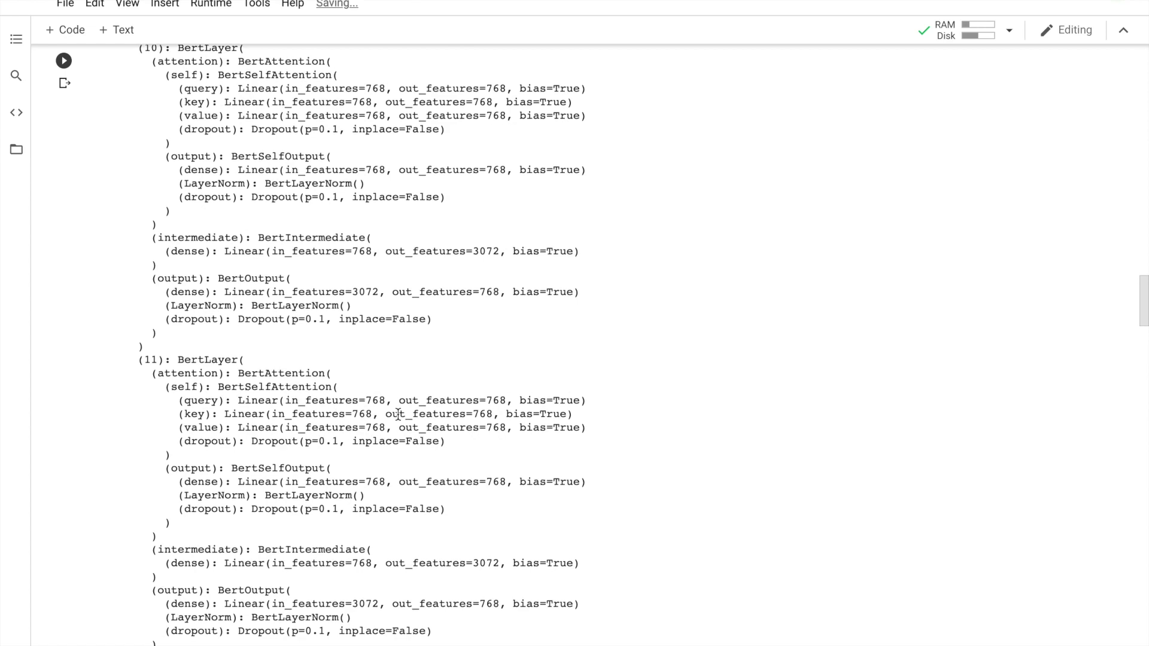
scroll("down", 3)
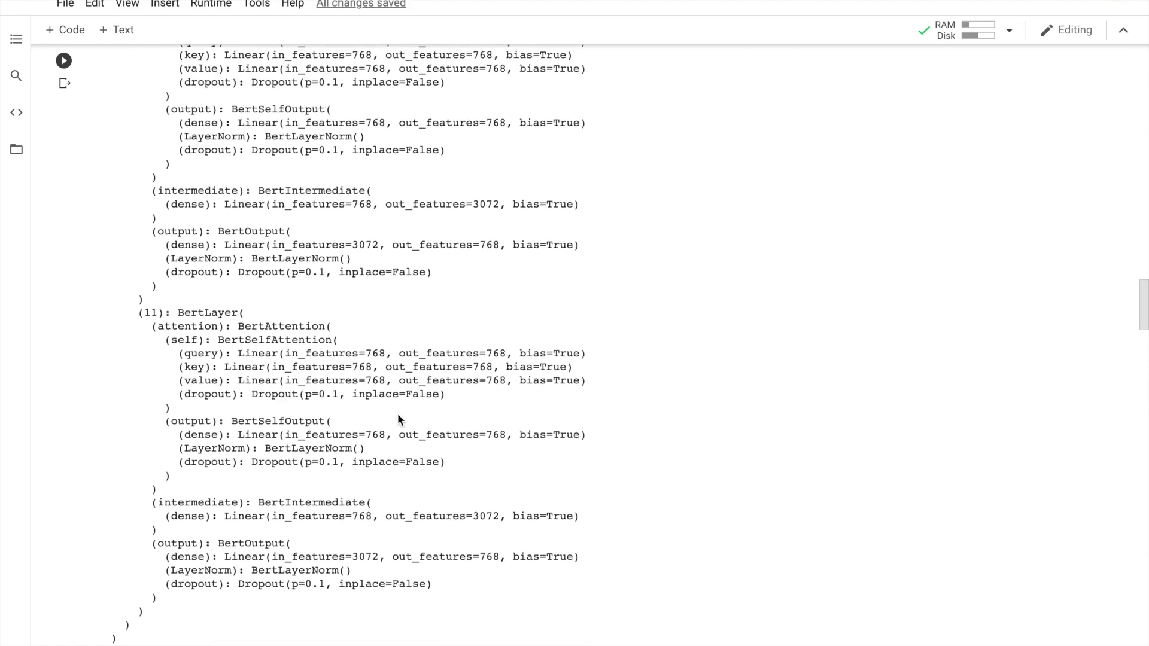
scroll("down", 3)
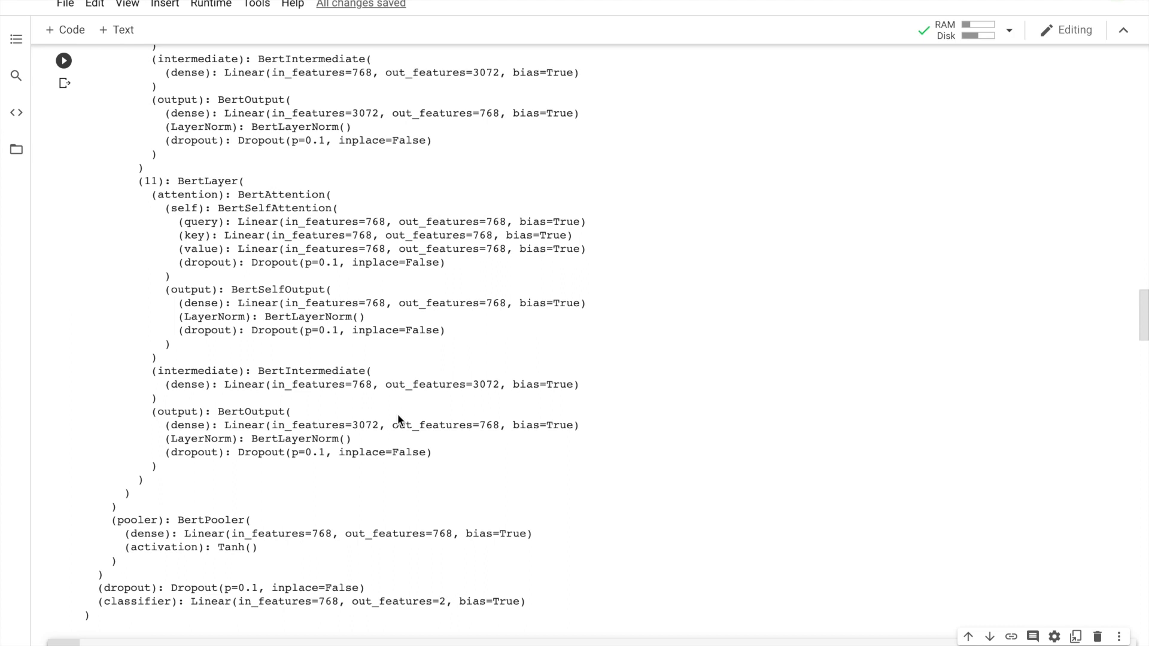
scroll("down", 3)
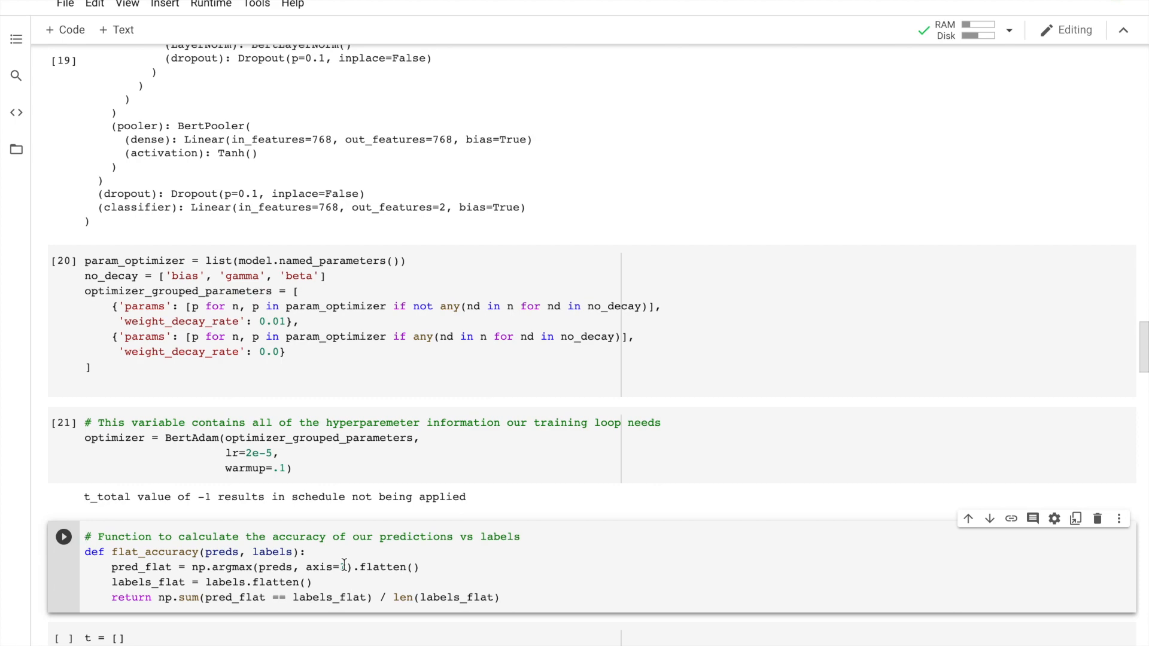
Step: Start the four-epoch BERT training and validation loop
scroll("down", 3)
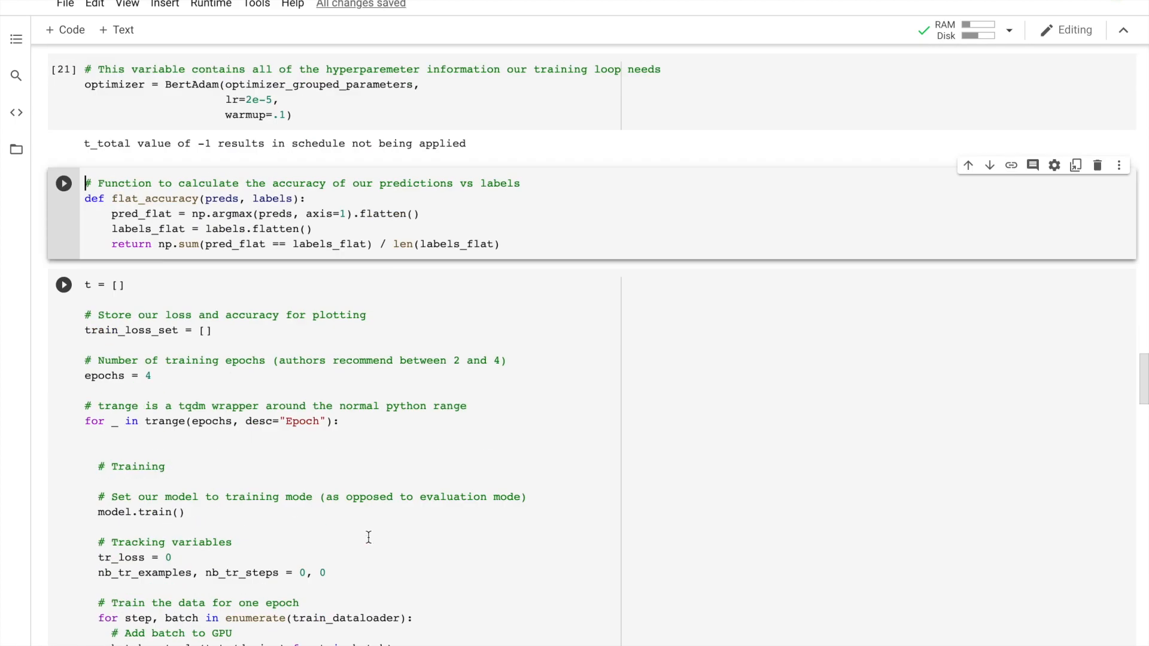
scroll("down", 3)
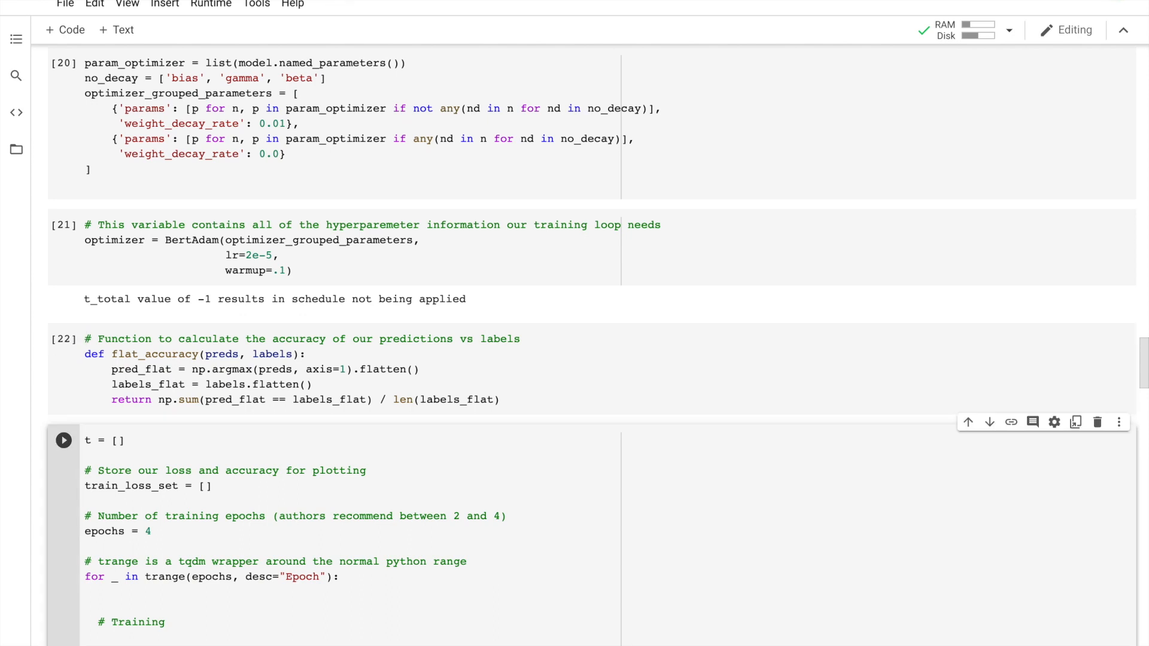
scroll("down", 3)
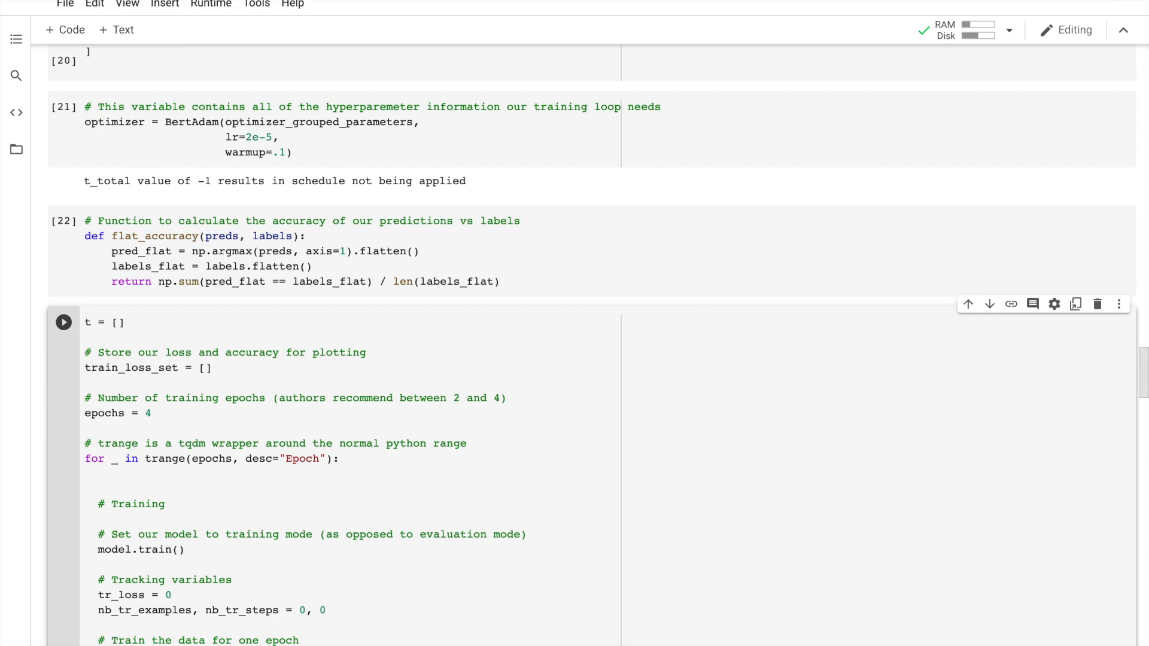
left_click(64, 322)
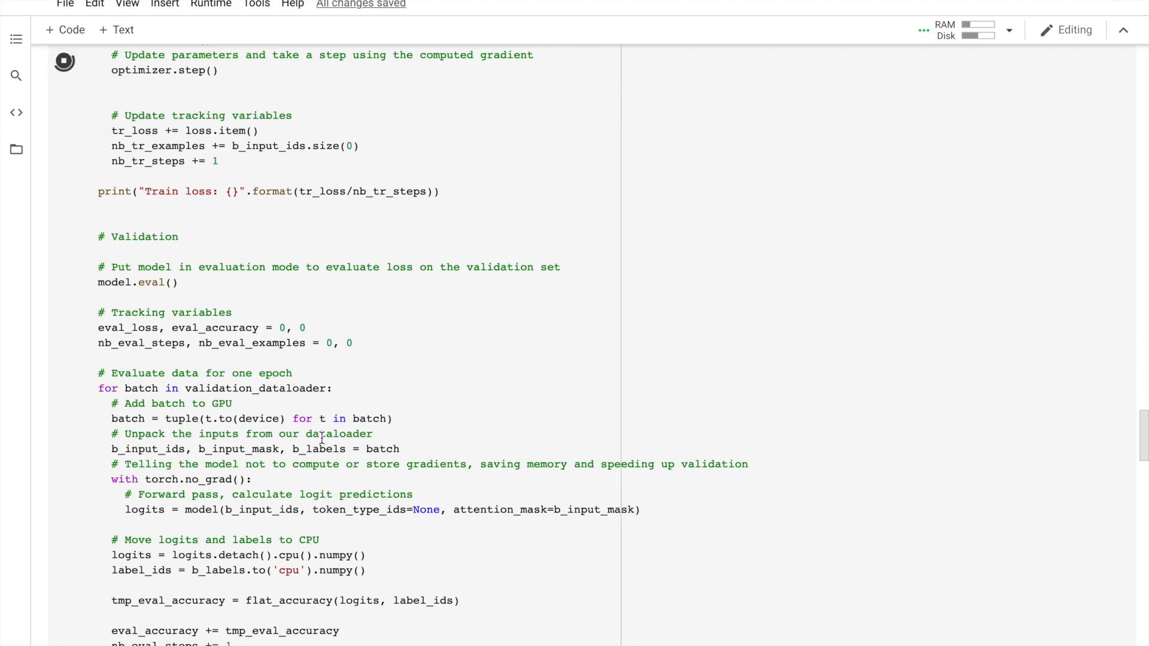
Step: Review per-epoch train loss and the final ~0.814 validation accuracy in the training output
scroll("down", 3)
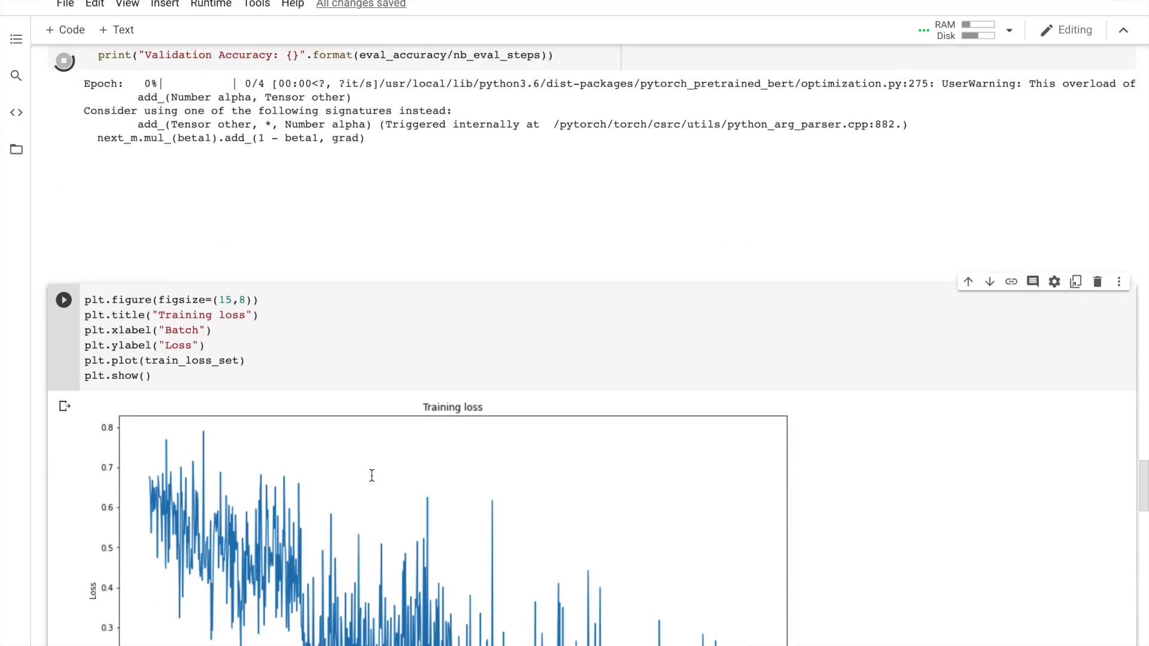
scroll("down", 3)
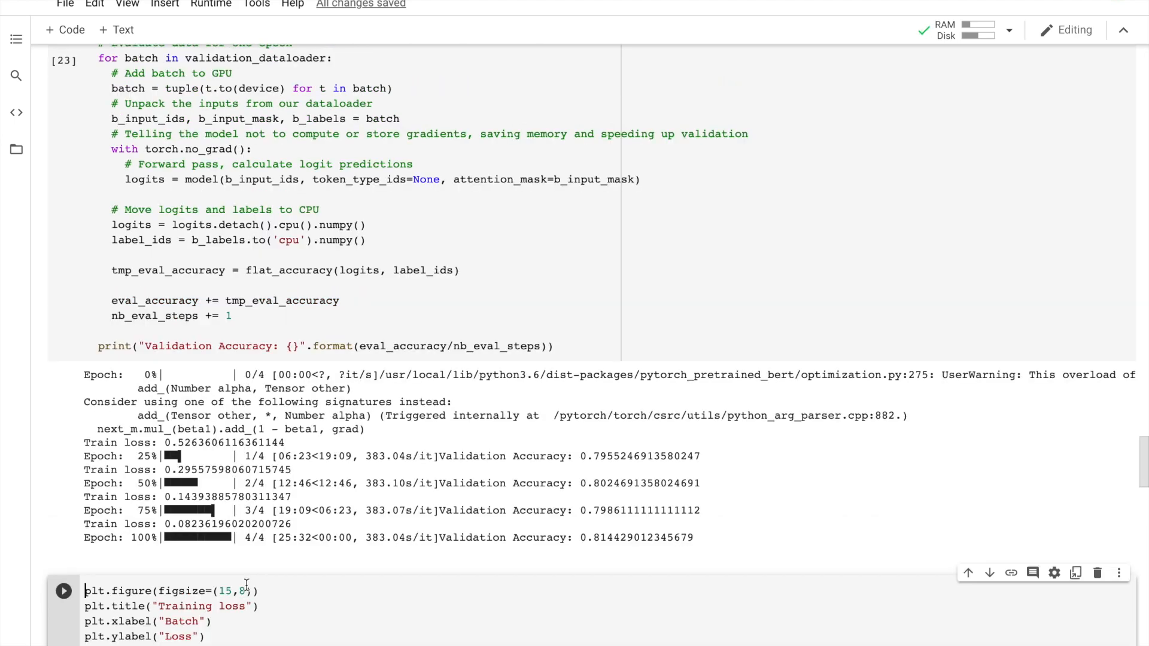
mouse_move(249, 582)
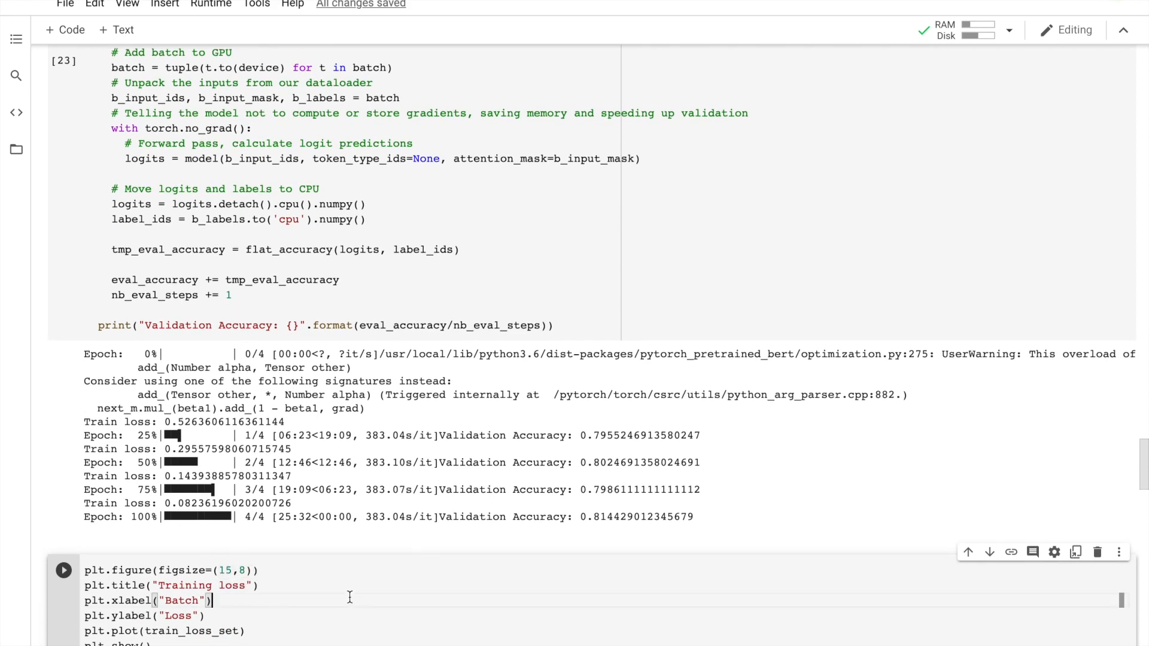
Step: Run the plt.figure cell to draw the training loss curve falling from about 0.6 to 0.1
left_click(64, 570)
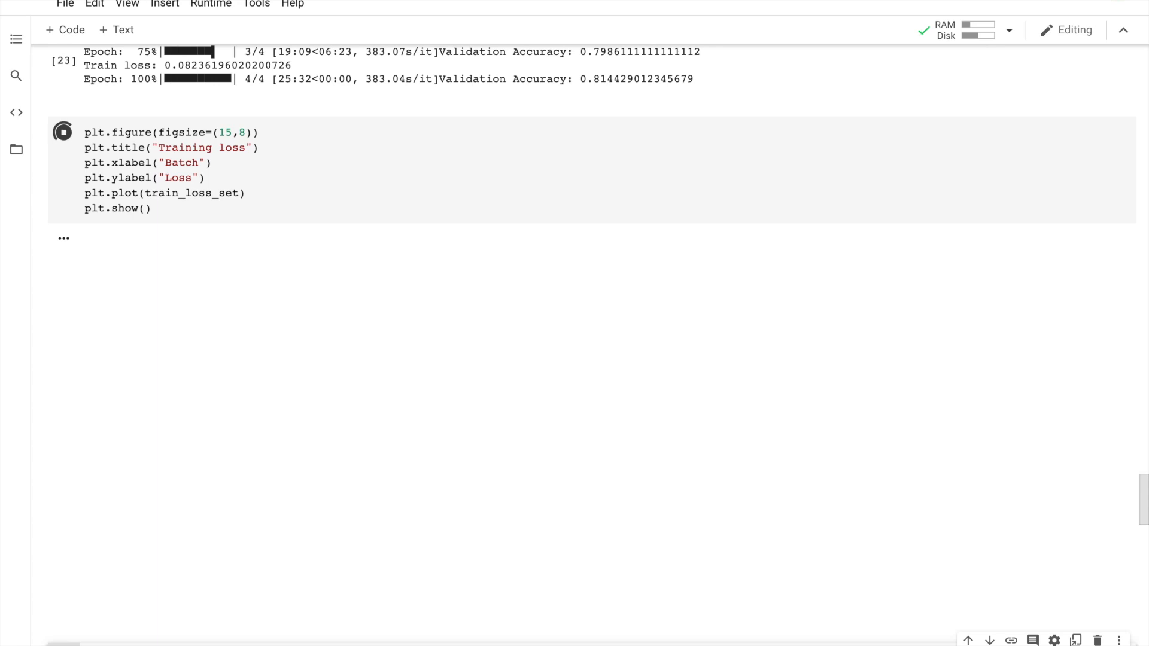
left_click(63, 131)
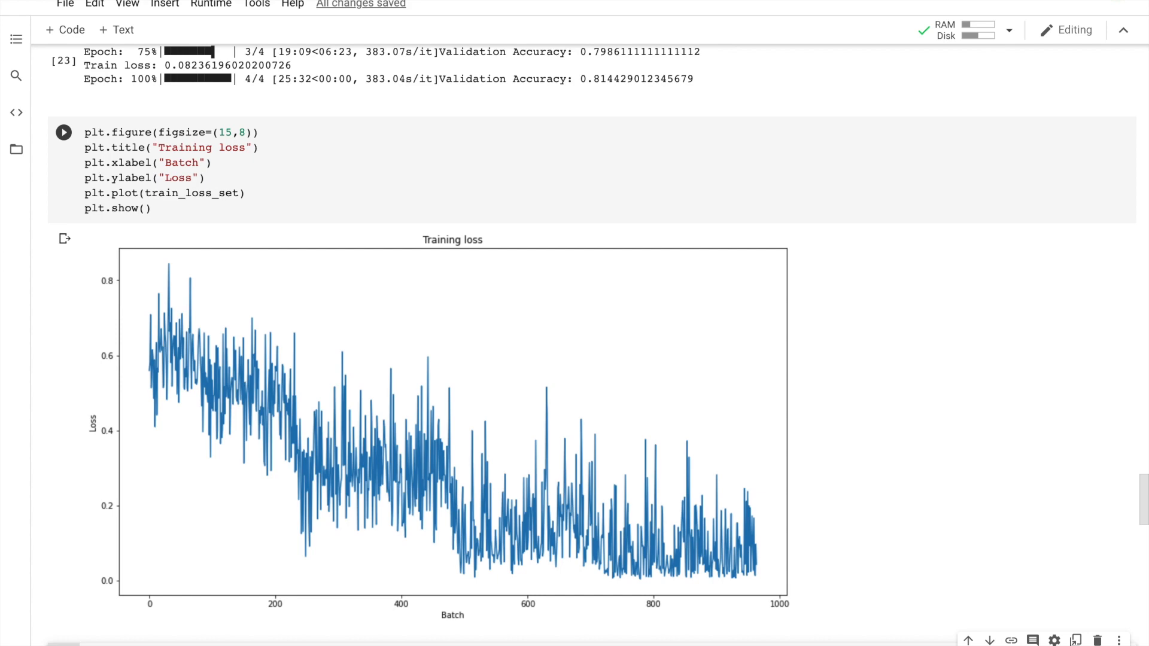
Step: Scroll through the holdout preparation, prediction and matthews_corrcoef cells as they run
scroll("down", 3)
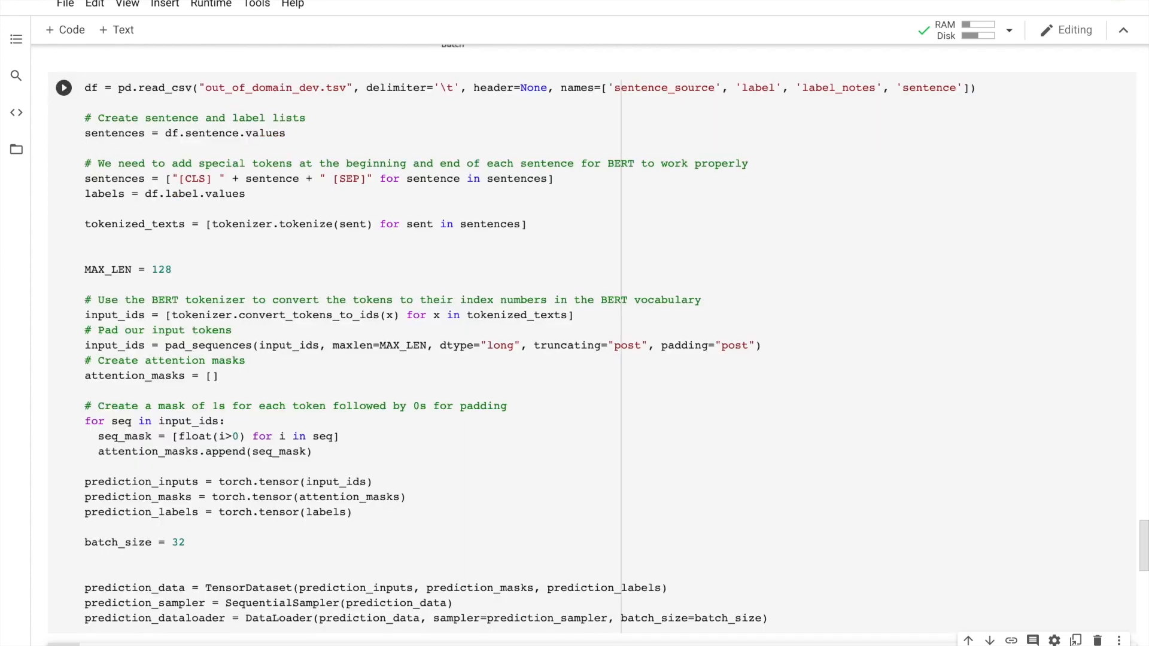
scroll("down", 3)
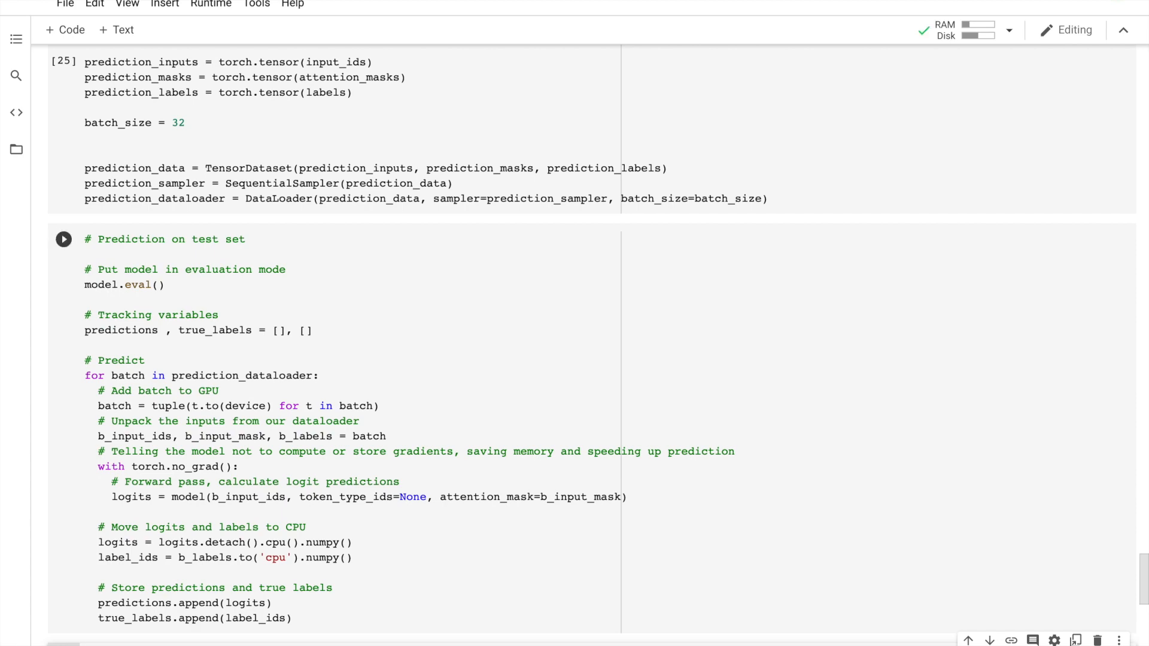
scroll("down", 3)
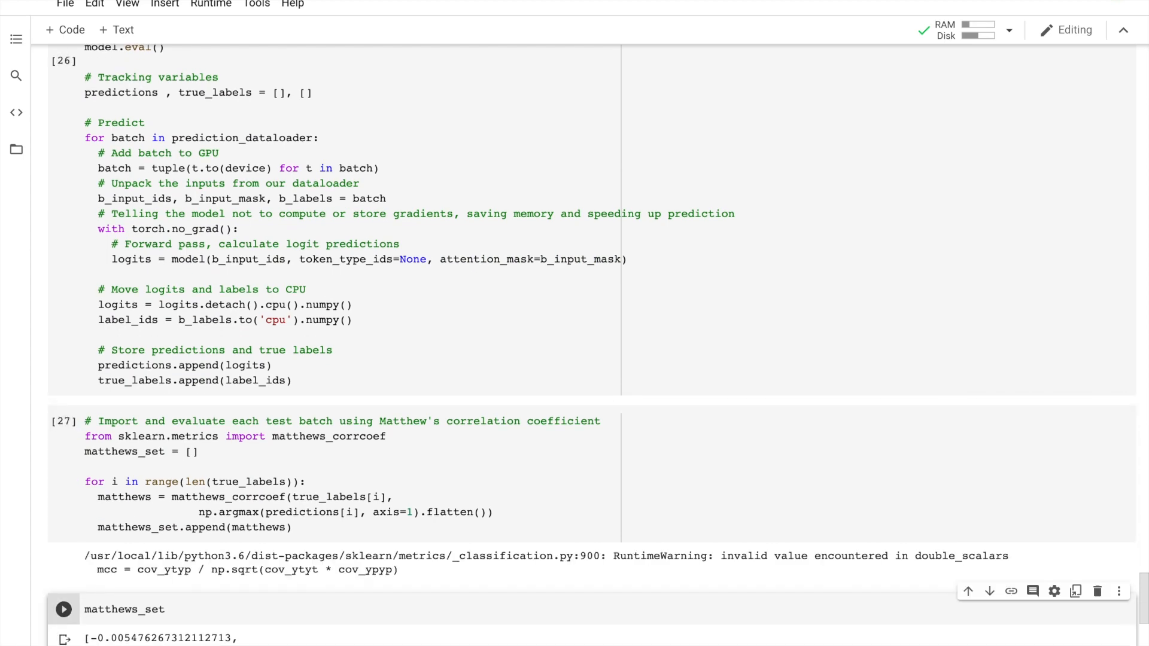
Step: Scroll past the printed matthews_set scores down to the prediction-flattening cell
scroll("down", 3)
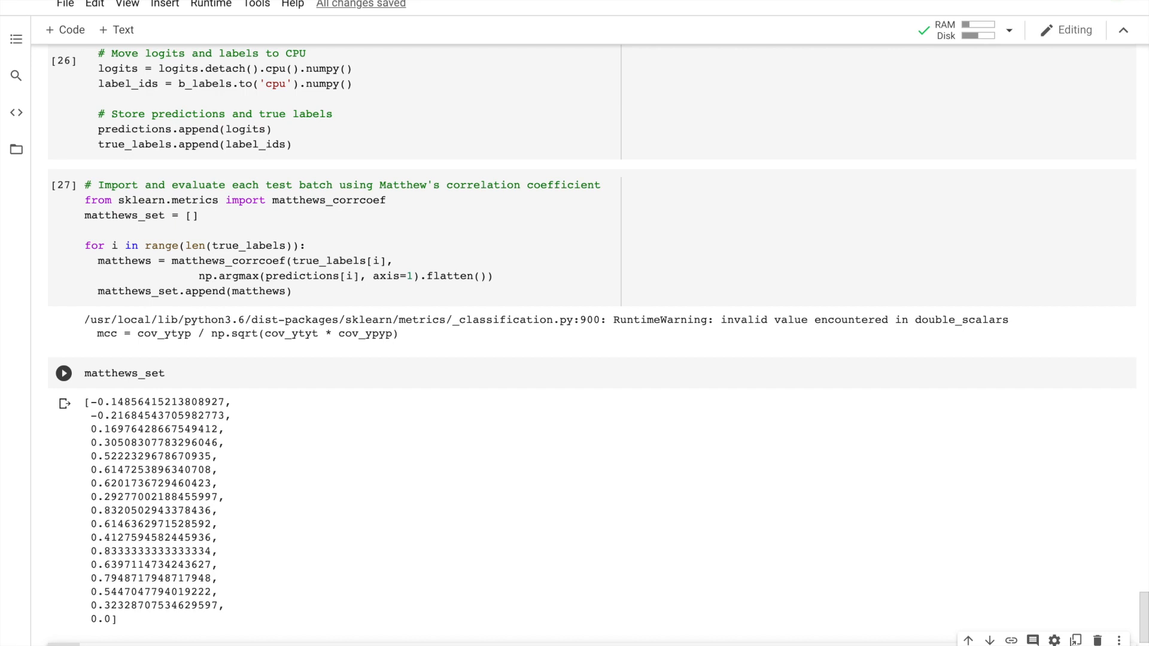
mouse_move(250, 571)
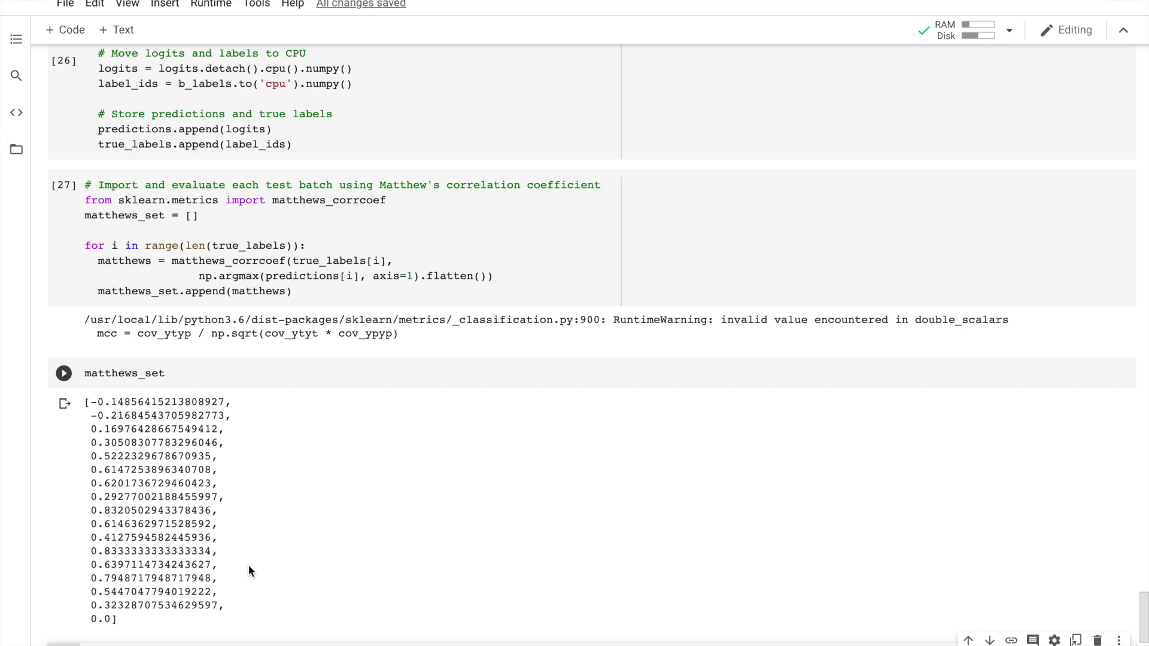
scroll("down", 3)
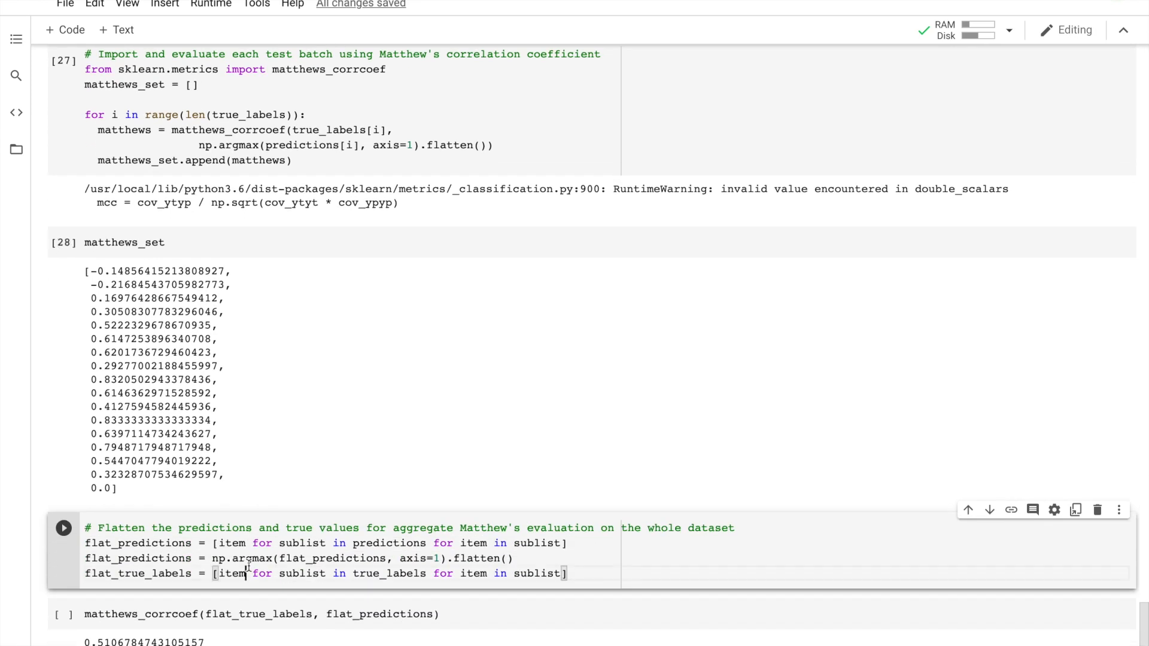